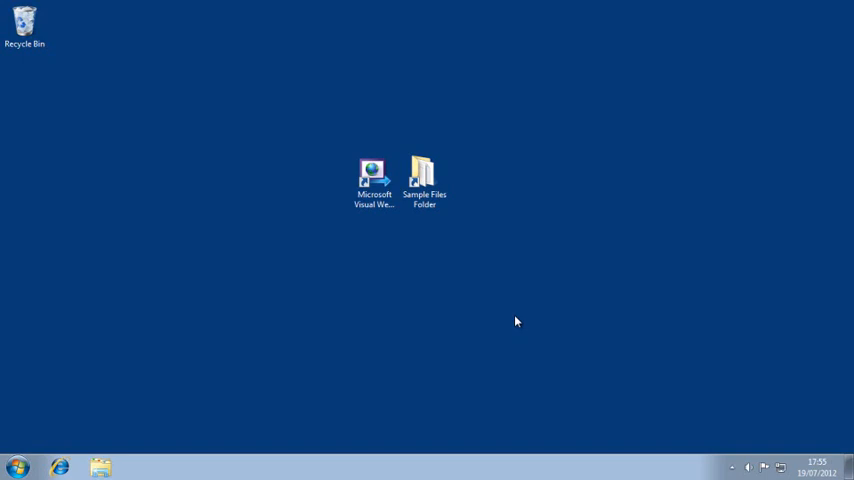
mouse_move(448, 257)
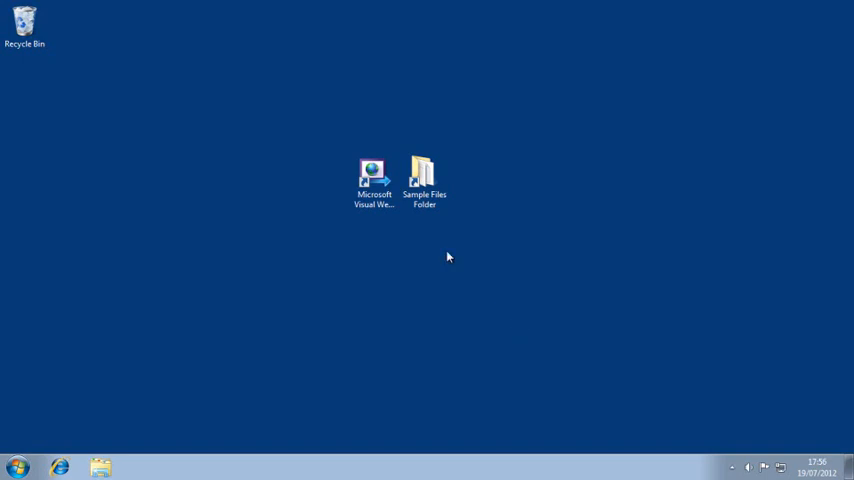
Open ForestWalks.sln from the Sample Files ForestWalks folder in Windows Explorer
double_click(424, 175)
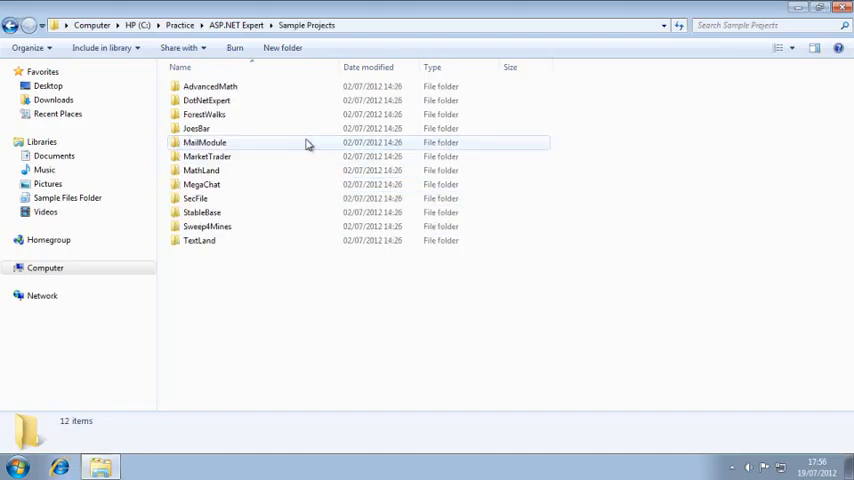
double_click(204, 114)
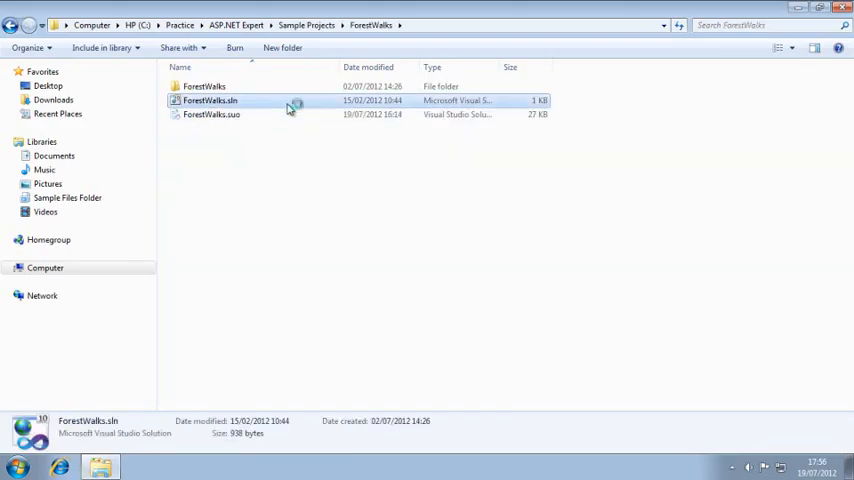
double_click(210, 100)
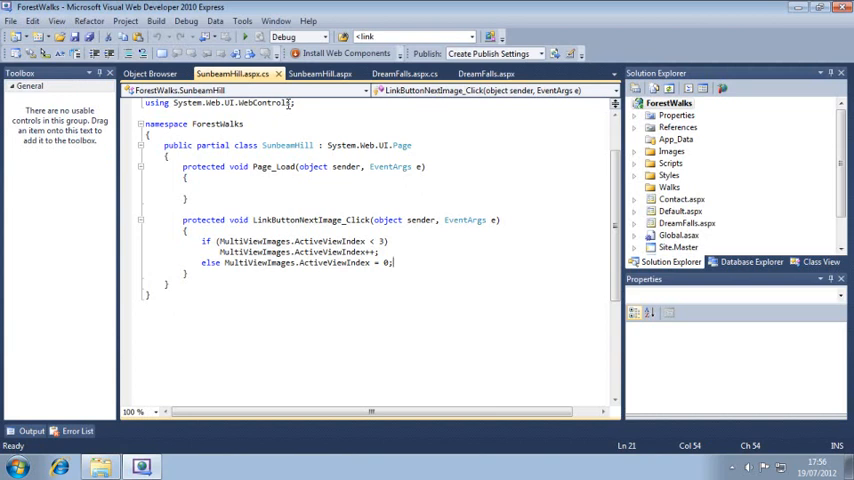
Add an App_GlobalResources ASP.NET folder to the ForestWalks project
right_click(669, 103)
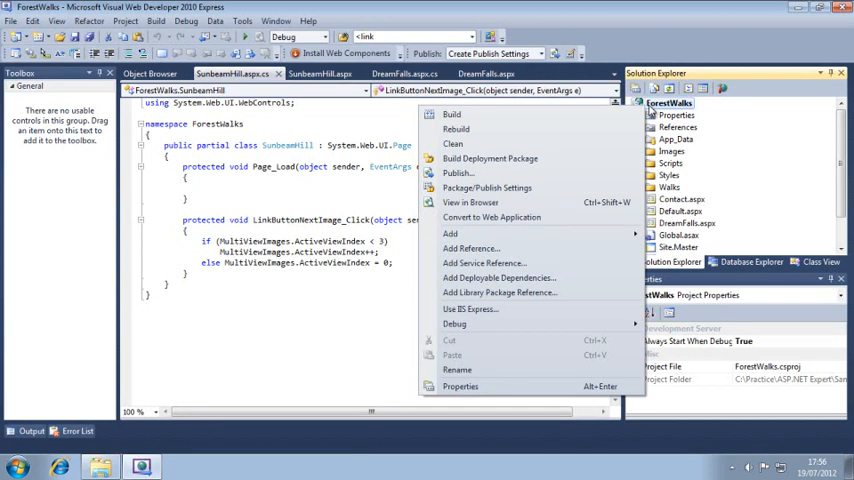
mouse_move(451, 233)
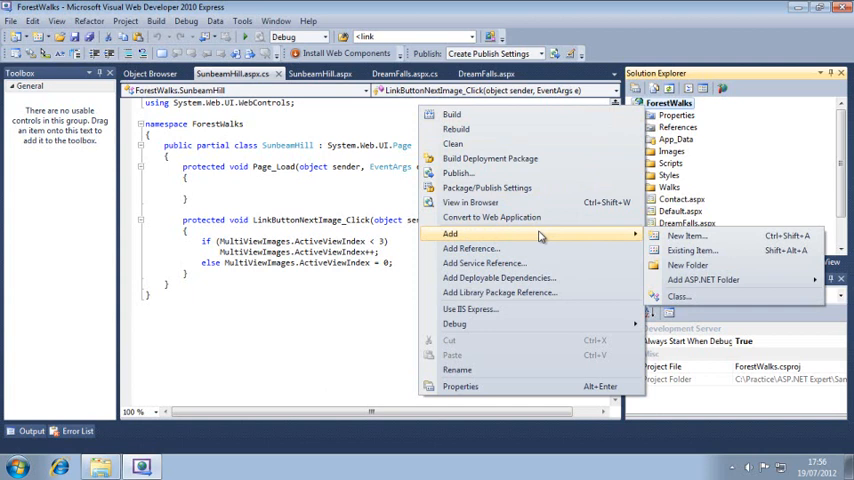
mouse_move(703, 279)
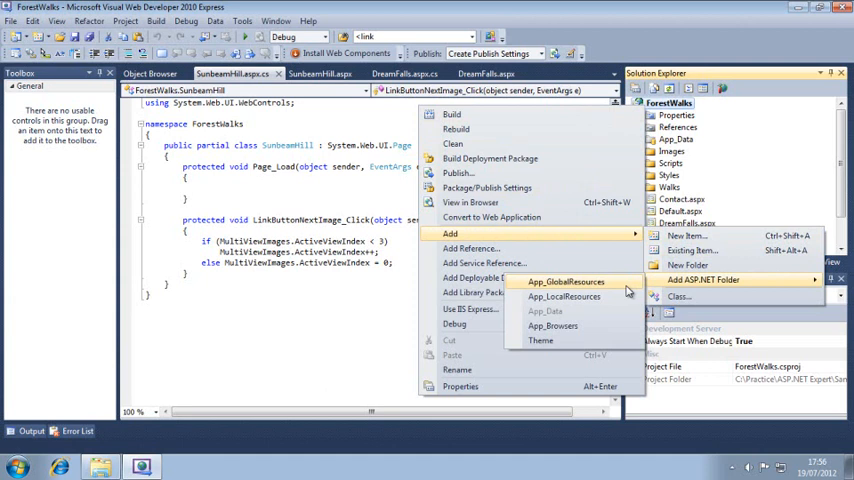
click(566, 281)
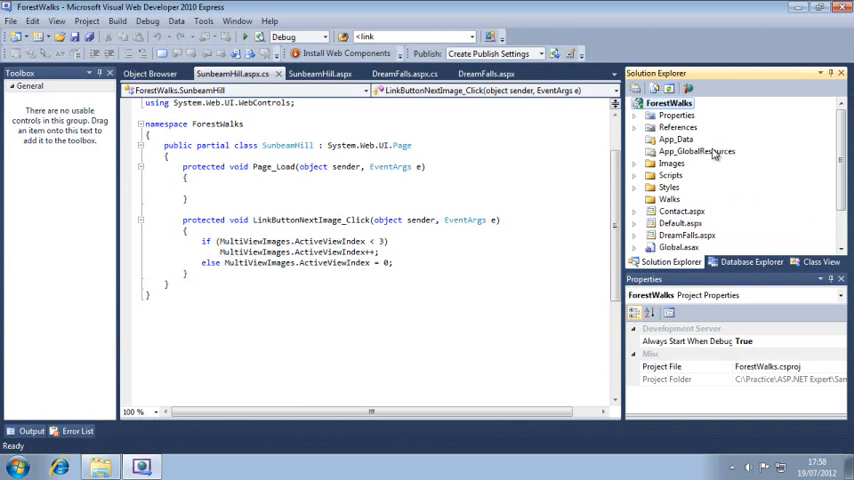
Add a General Resources File named WebResources.resx to App_GlobalResources
right_click(697, 151)
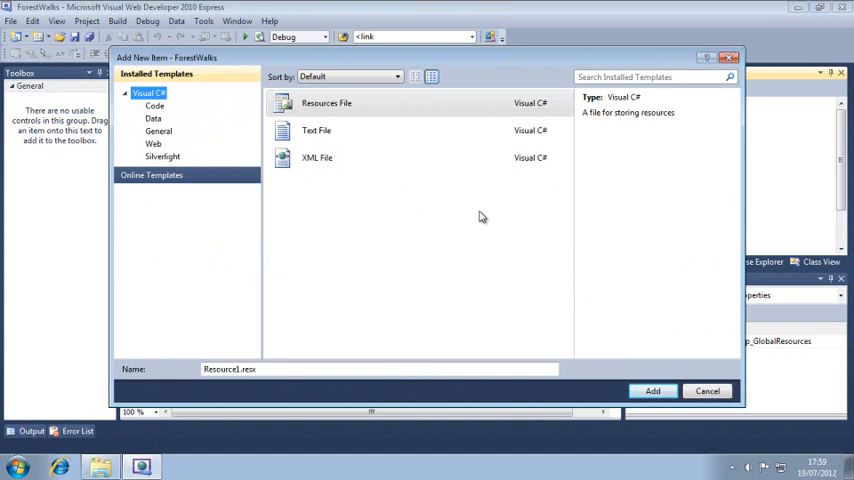
mouse_move(155, 130)
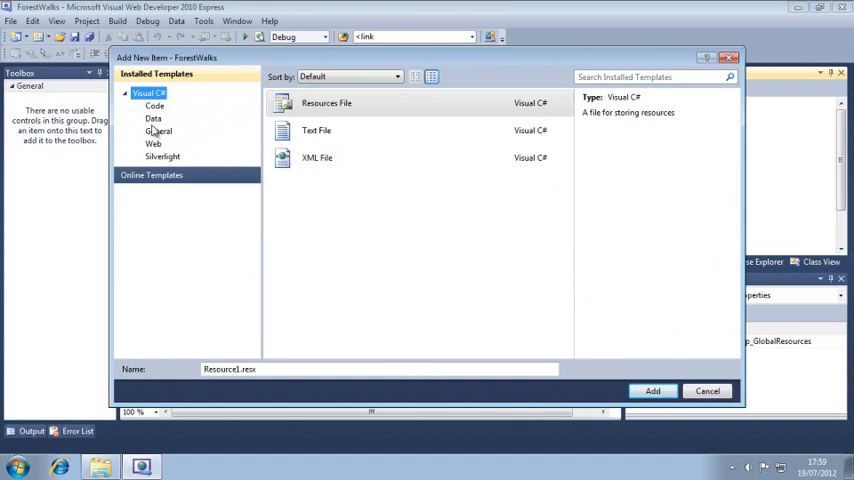
click(158, 131)
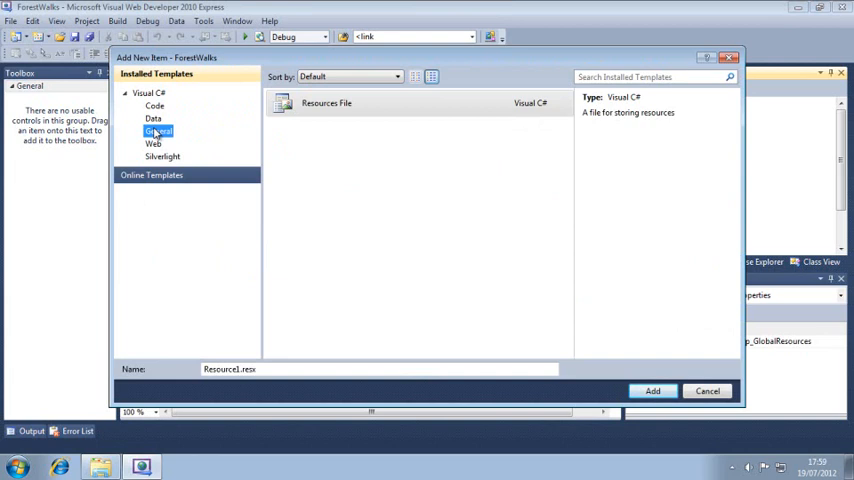
click(326, 103)
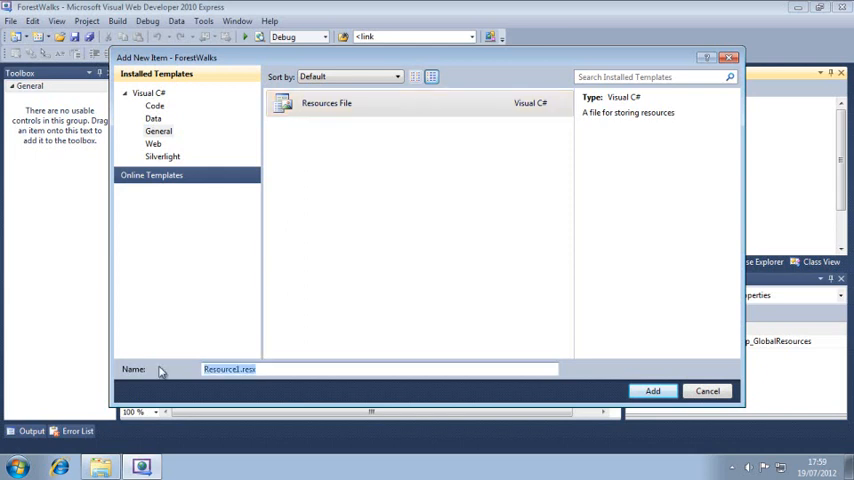
text(Web)
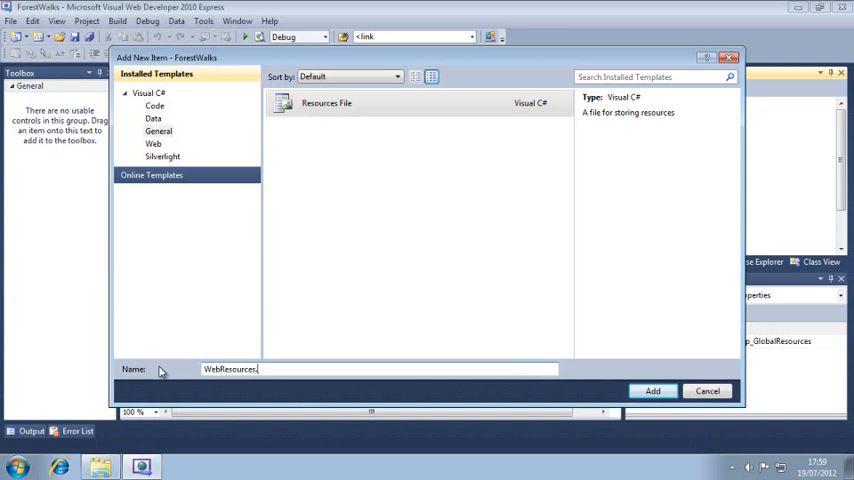
text(resx)
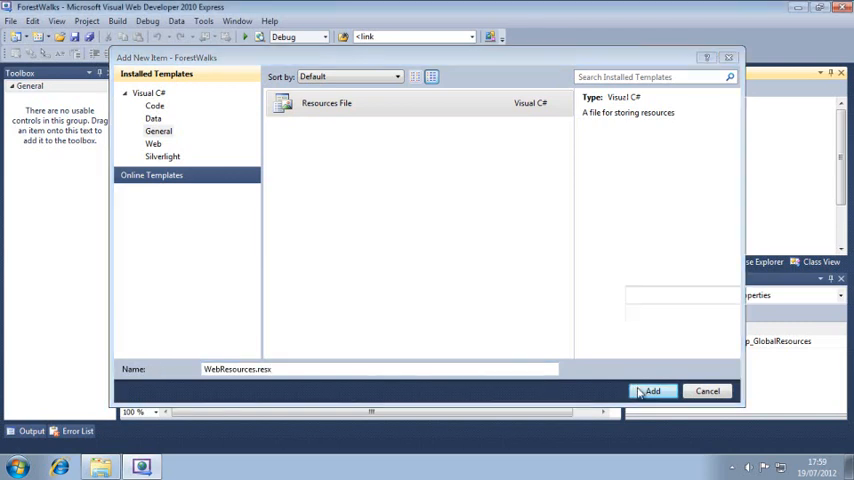
click(650, 391)
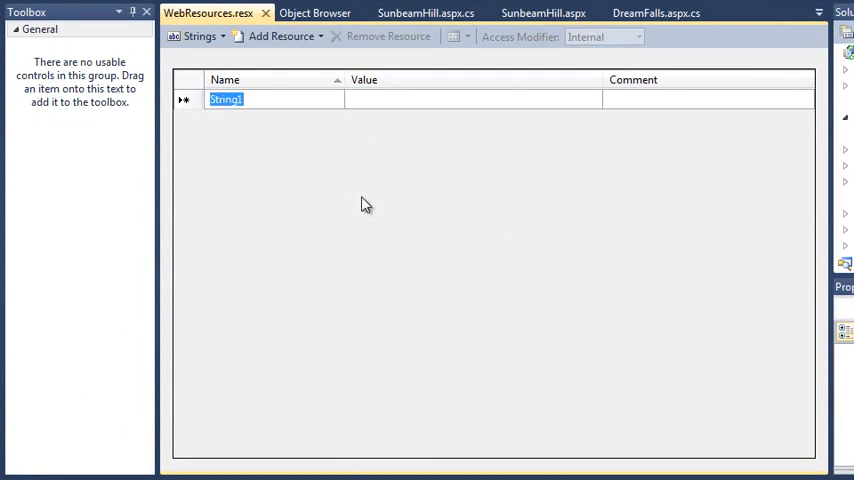
Add a DreamFalls string valued 'The most beautiful waterfalls' with comment 'Dream falls description'
text(Dr)
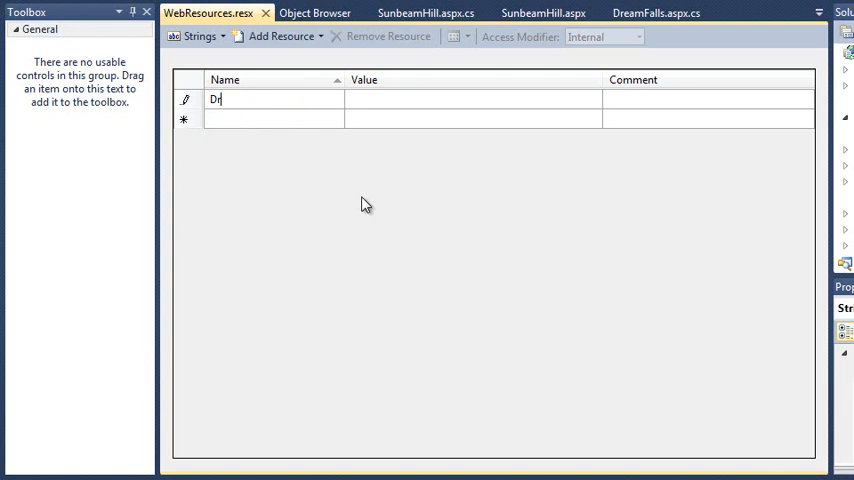
text(eamFalls)
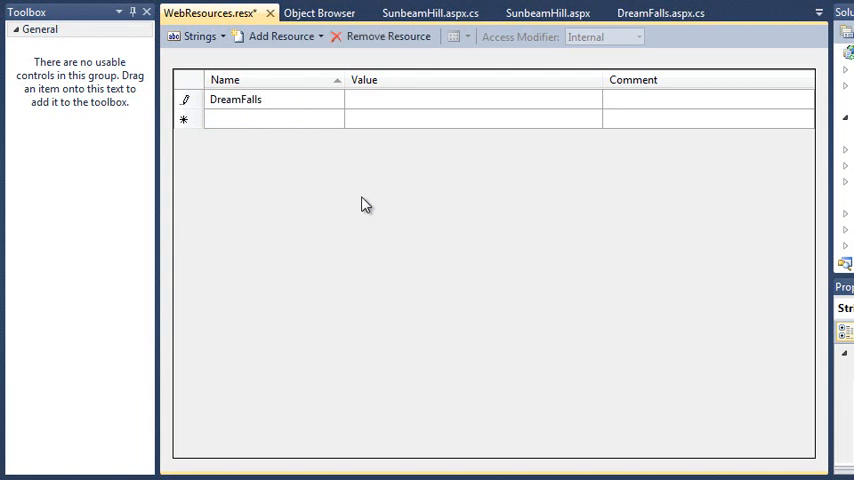
click(260, 99)
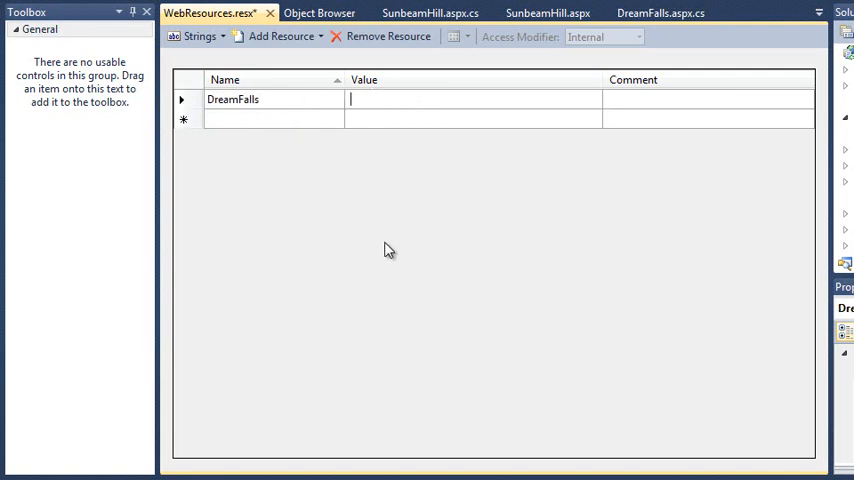
text(The most)
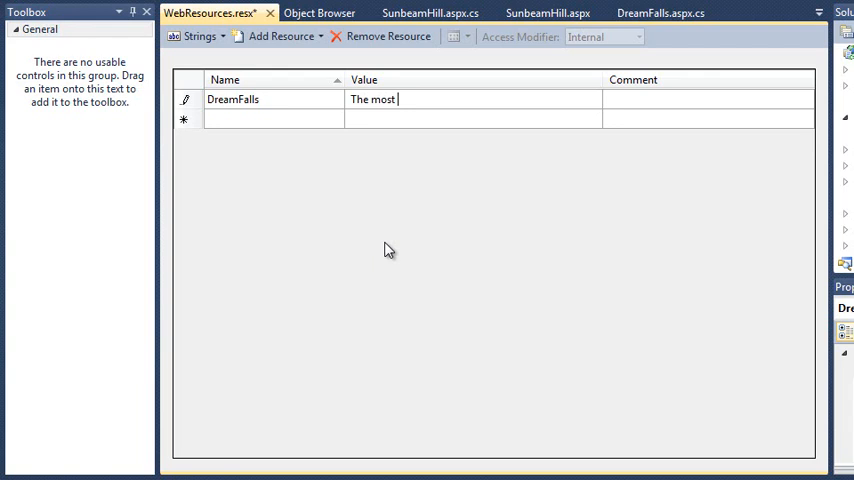
text(beautiful wate)
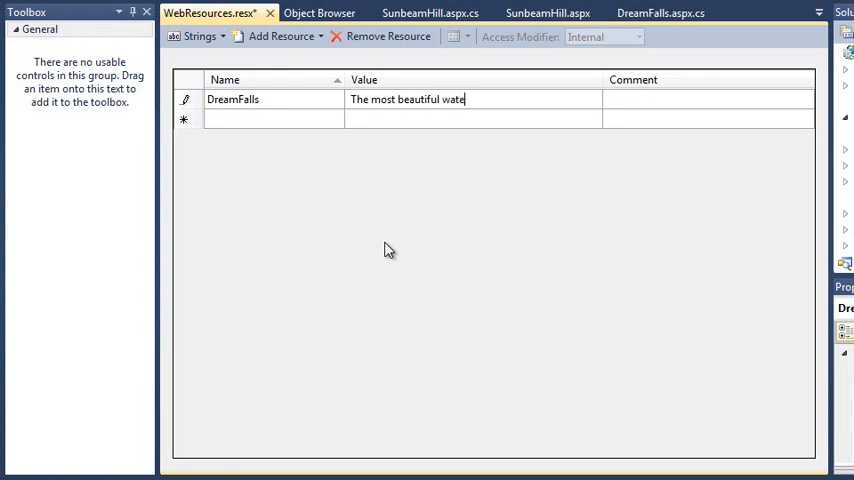
text(rfalls)
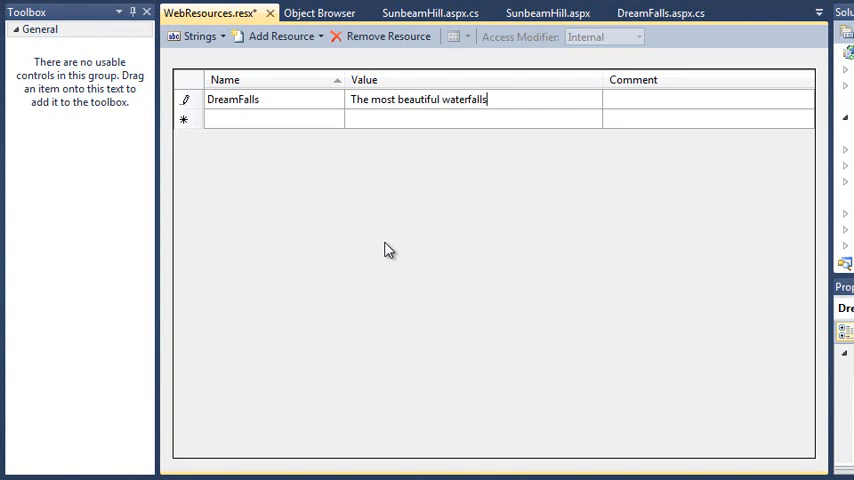
mouse_move(580, 196)
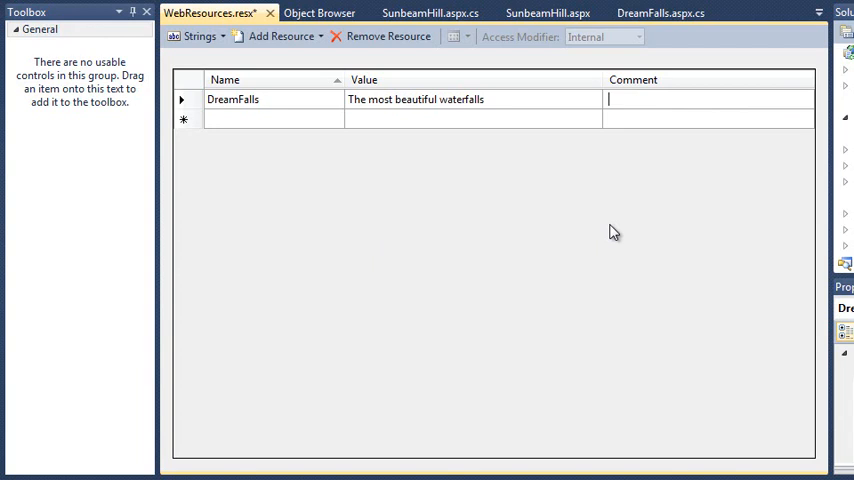
text(Dream falls description)
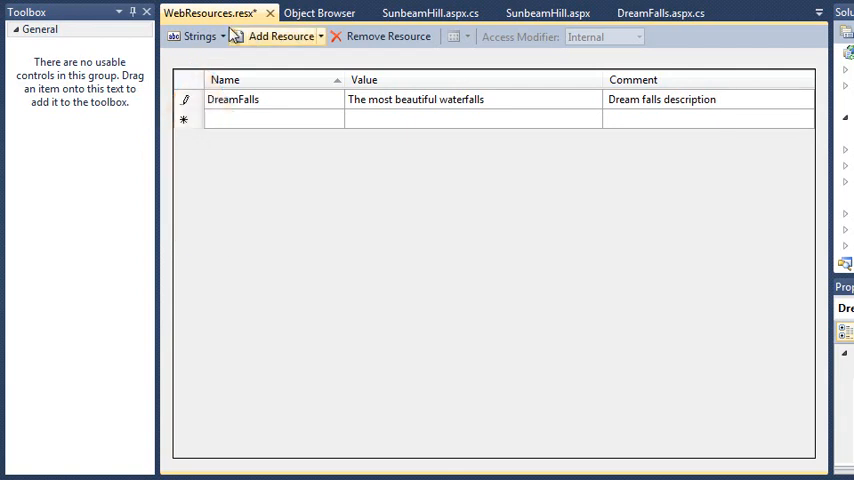
Start adding another Resources File item to ForestWalks
click(200, 37)
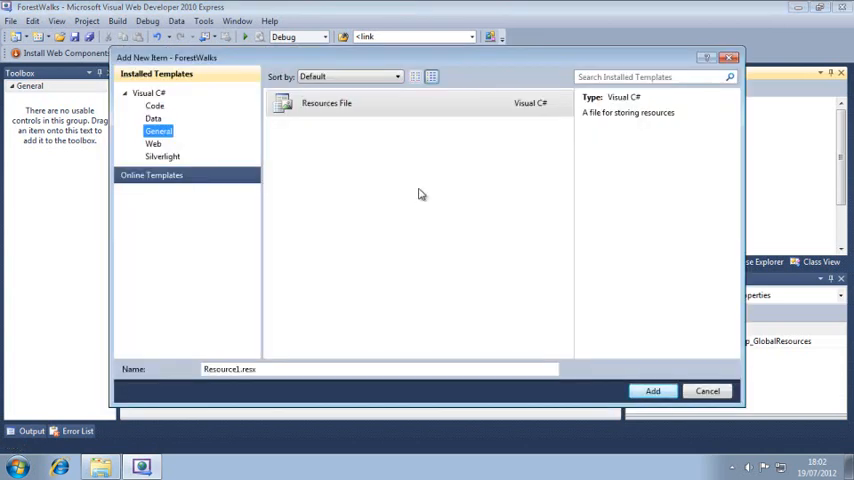
Name the new resources file WebResources.fr.resx and add it to App_GlobalResources
click(326, 103)
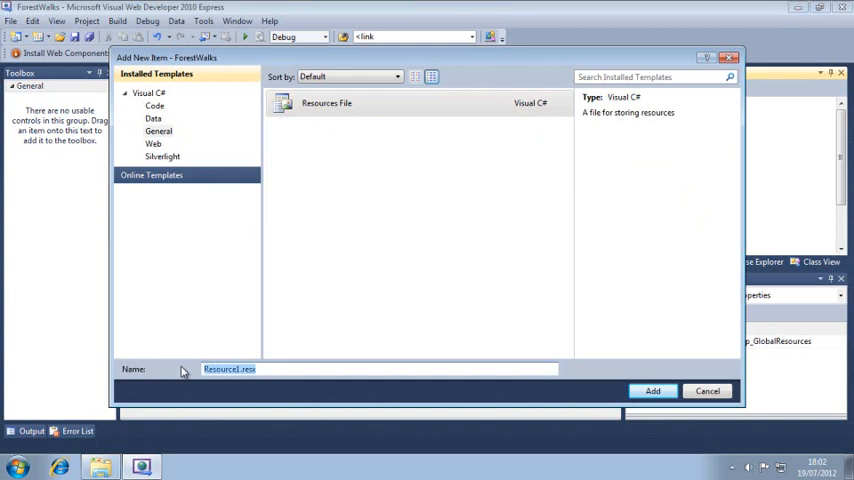
text(WebResources)
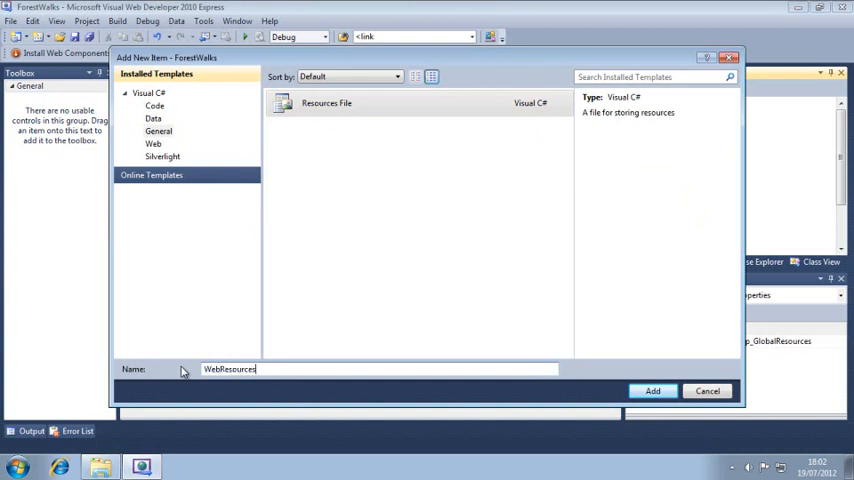
text(.fr.resx)
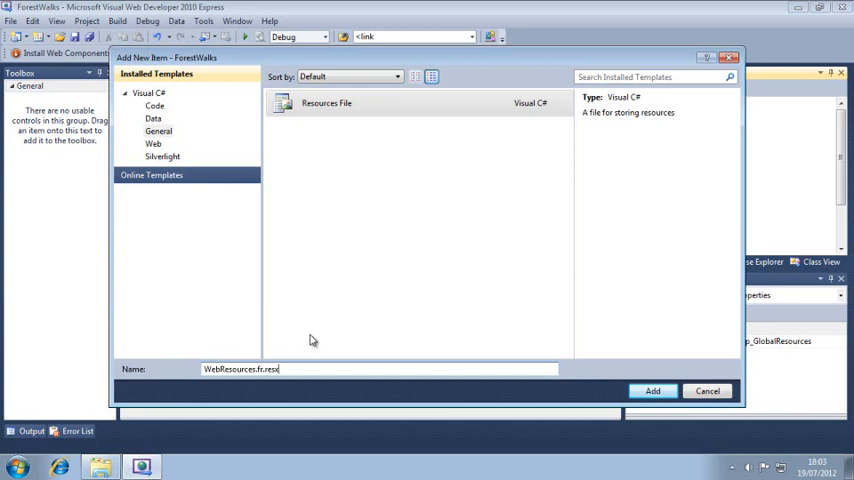
click(652, 391)
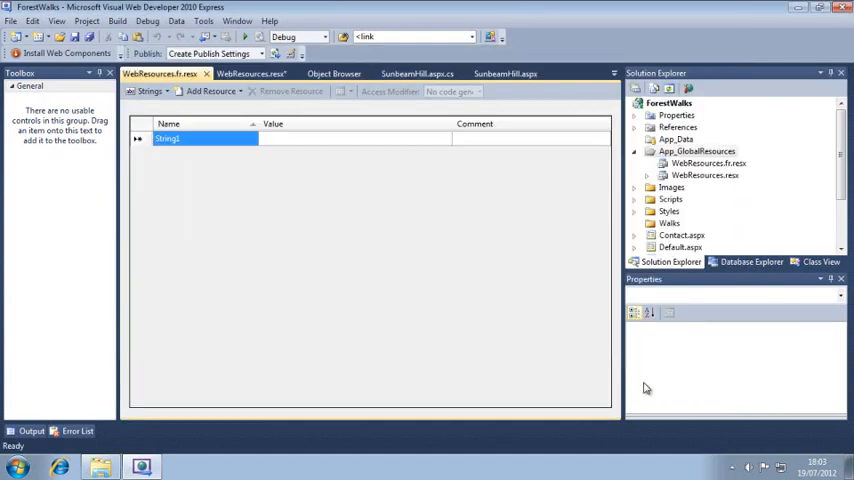
mouse_move(561, 327)
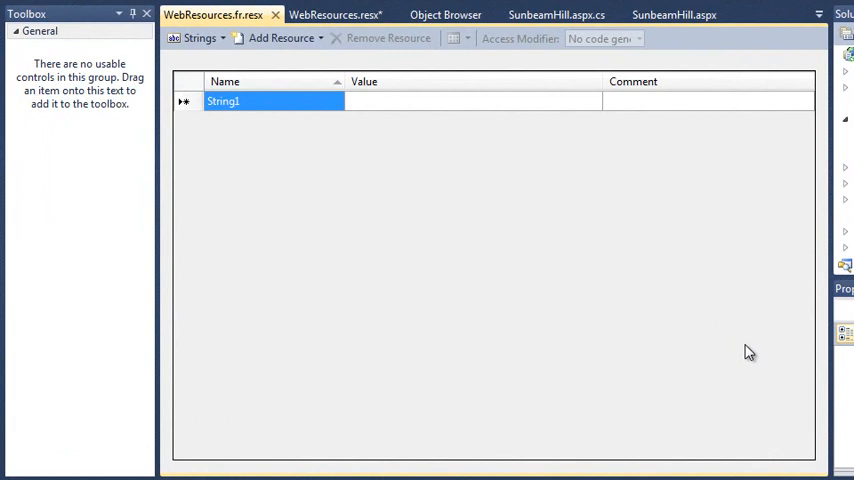
Rename String1 to DreamFalls, valued 'Les plus belles cascades', commented 'Dream falls description'
double_click(225, 101)
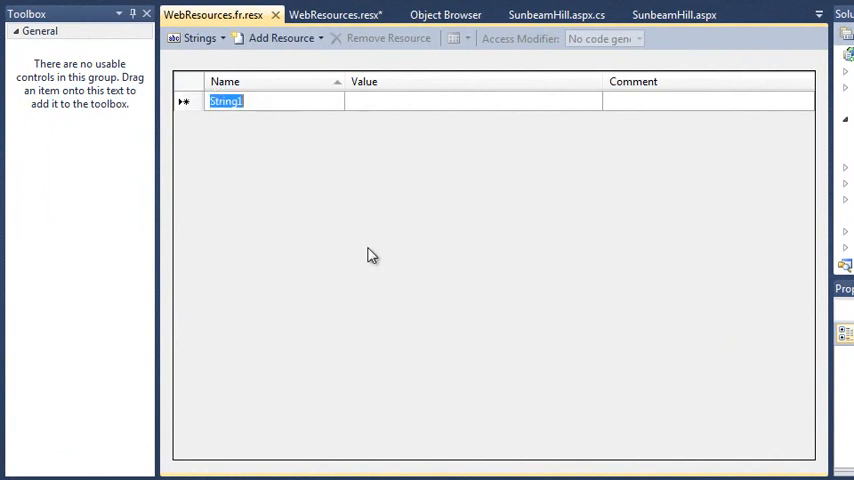
text(DreamF)
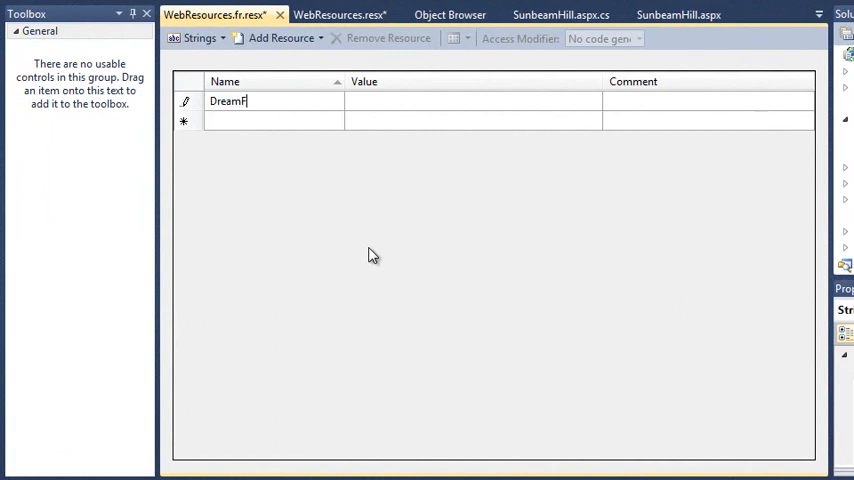
text(alls)
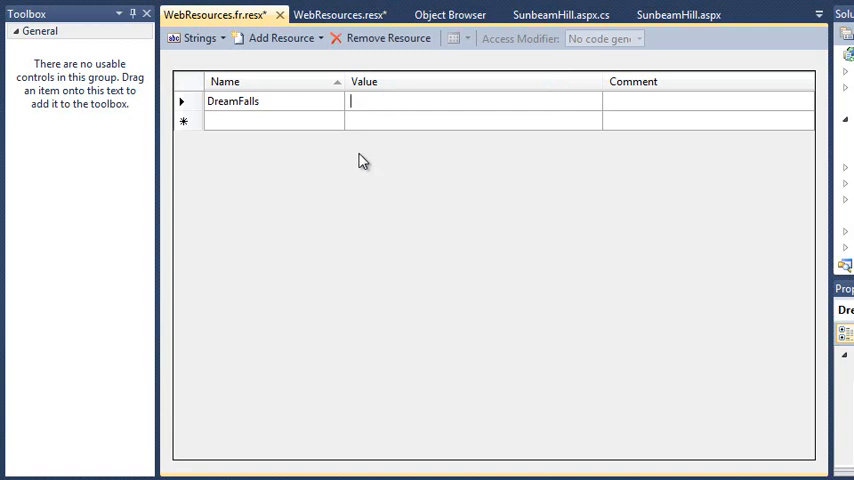
text(Les plus belles cascades)
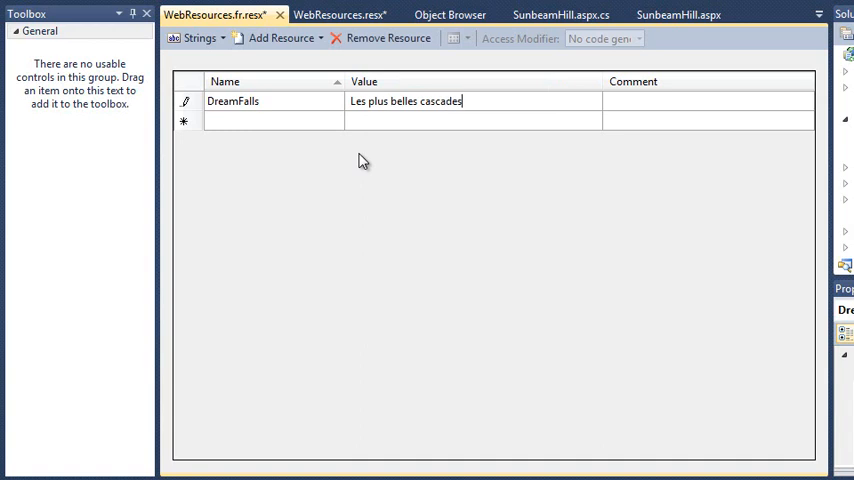
click(708, 101)
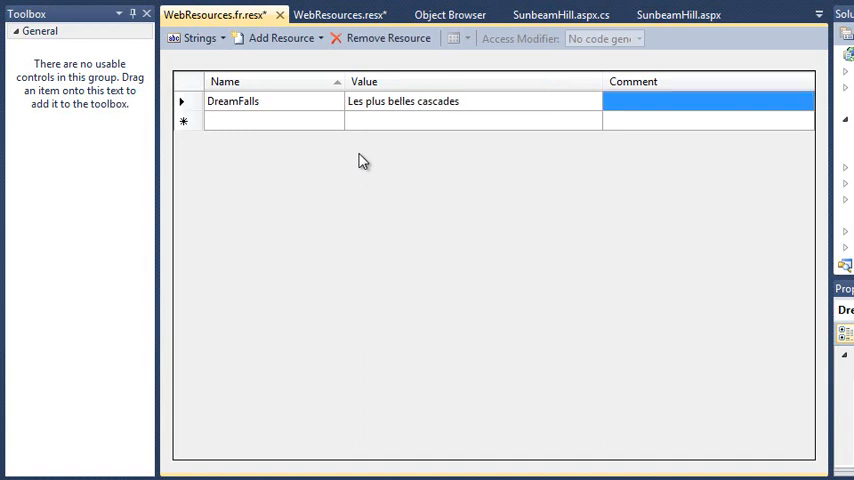
text(Dream)
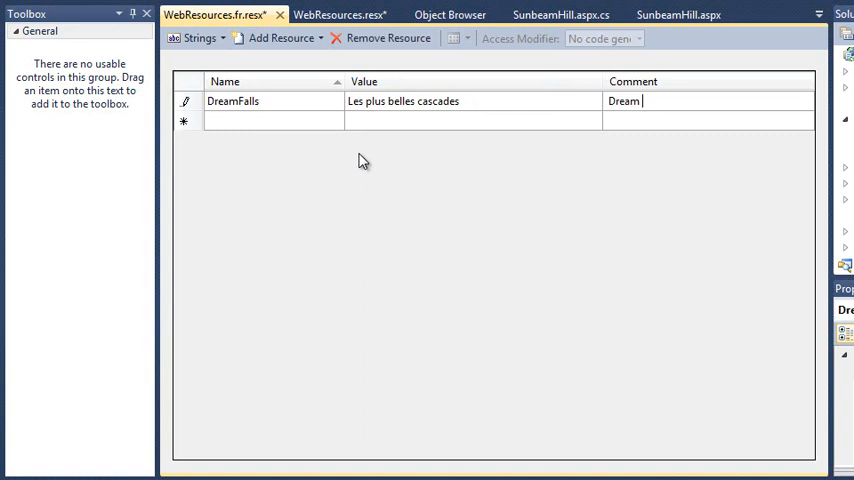
text(falls description)
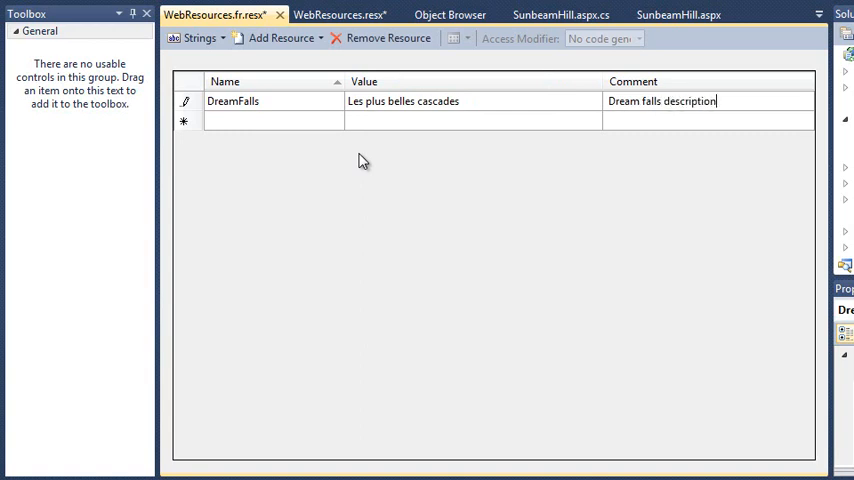